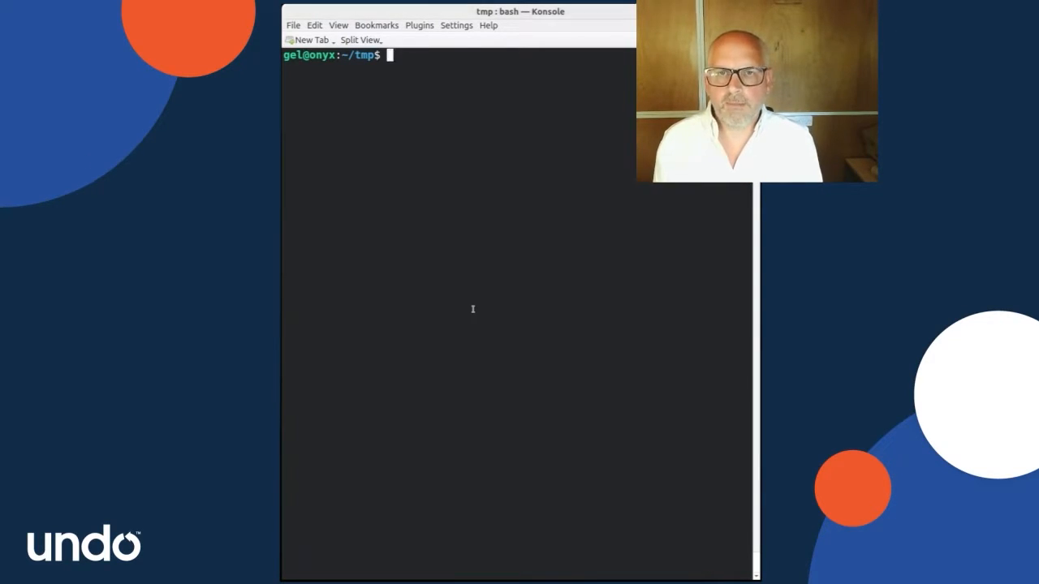
# Step: Print race.c, the pthread program where main and Thread1 both write Global
pyautogui.write('cat race.c')
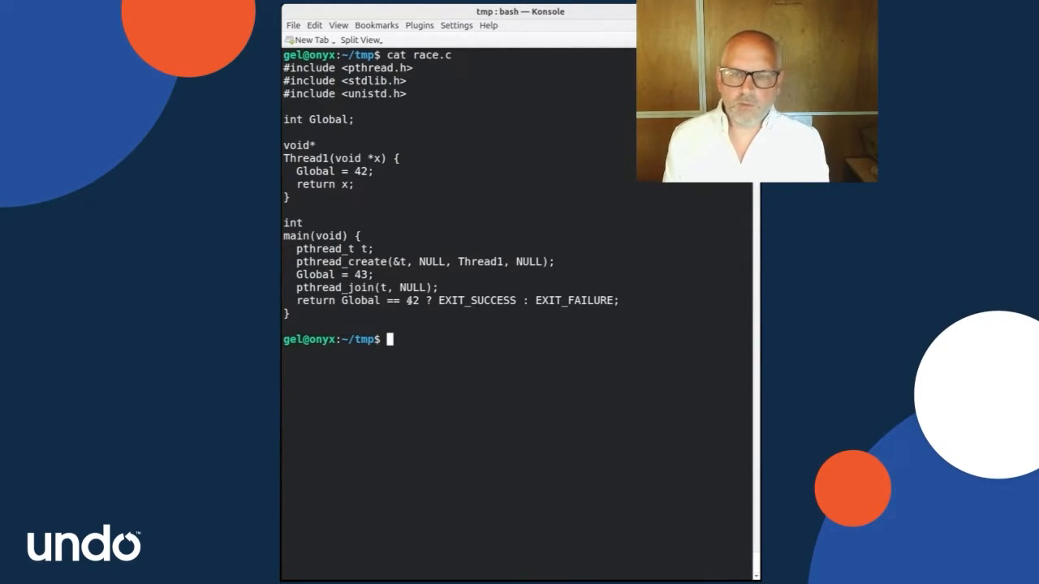
# Step: Build race.c with gcc -g -lpthread and run ./a.out once, echoing its exit status
pyautogui.write('gcc')
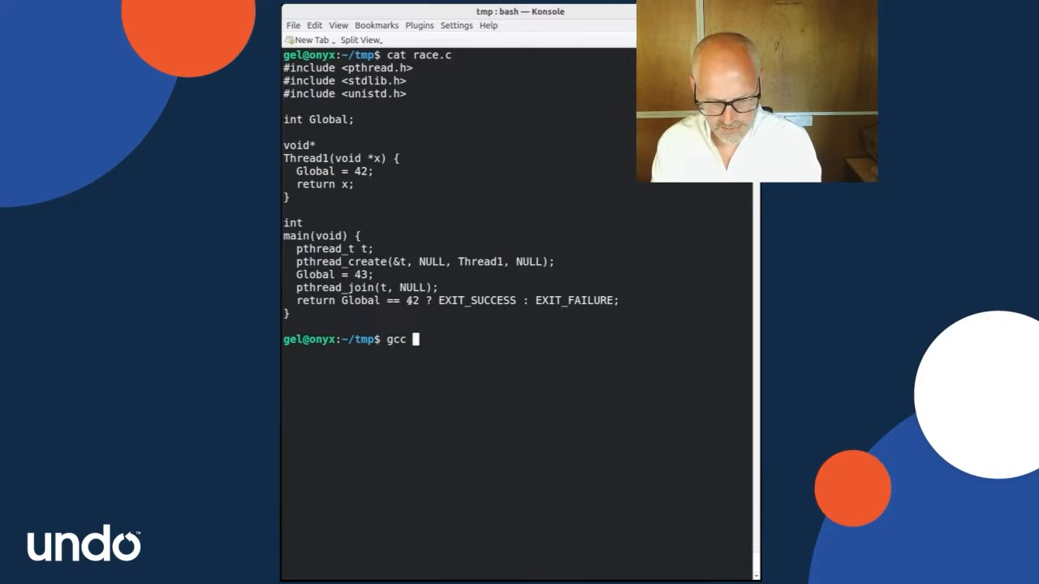
pyautogui.write('-g')
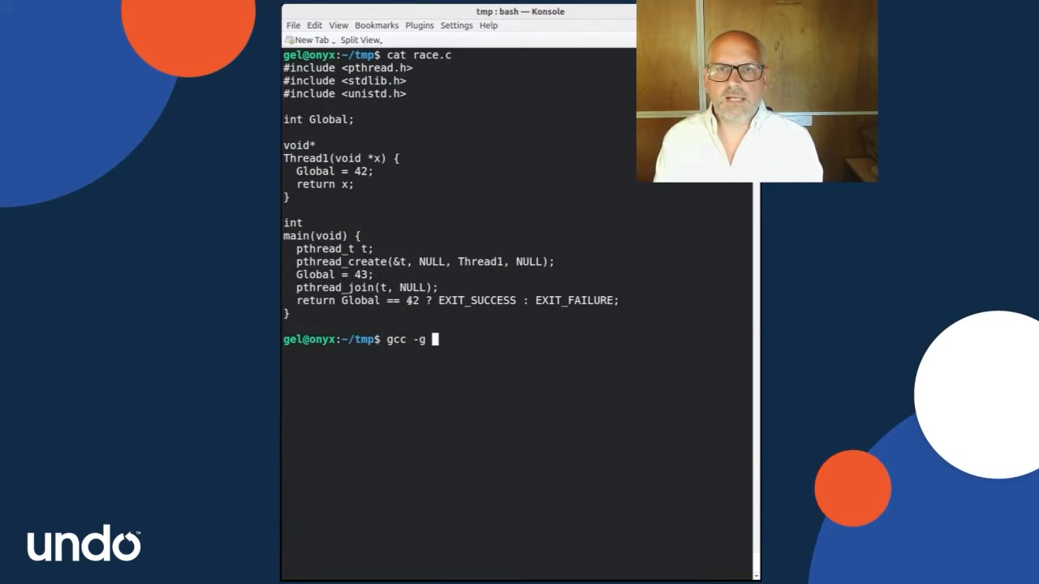
pyautogui.write('race.c')
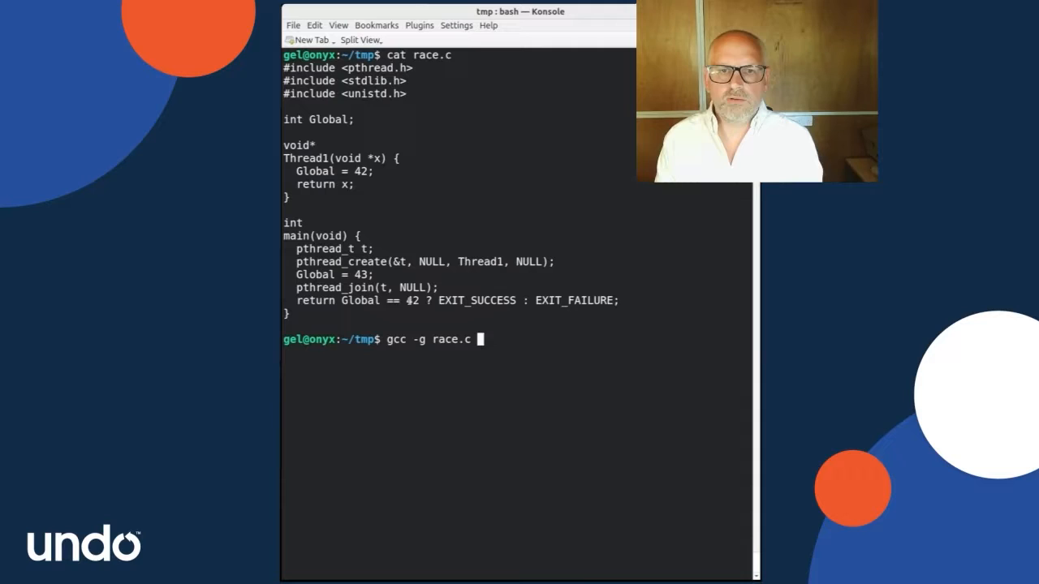
pyautogui.write('-lpthread')
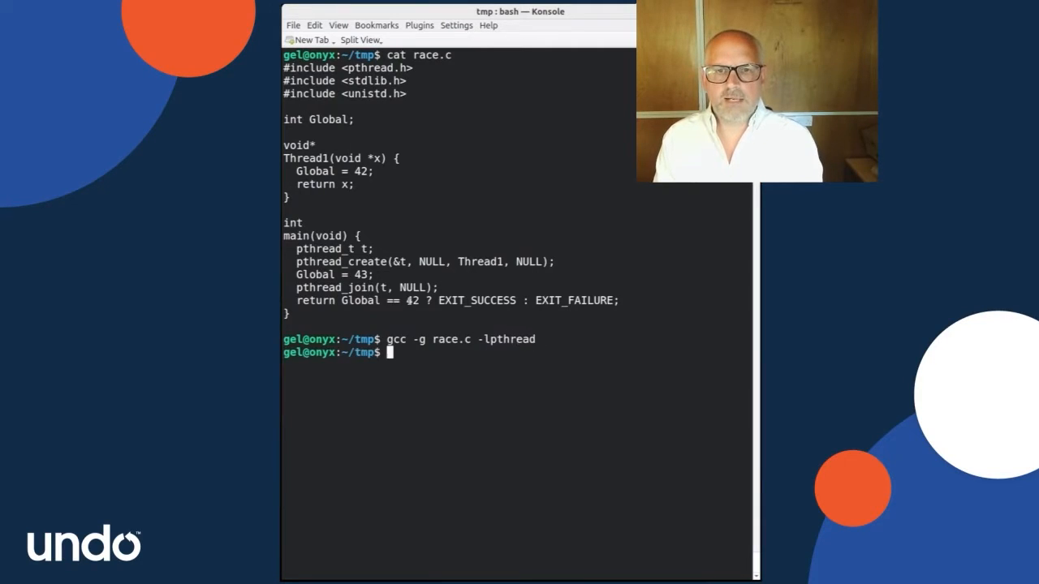
pyautogui.write('./a.out')
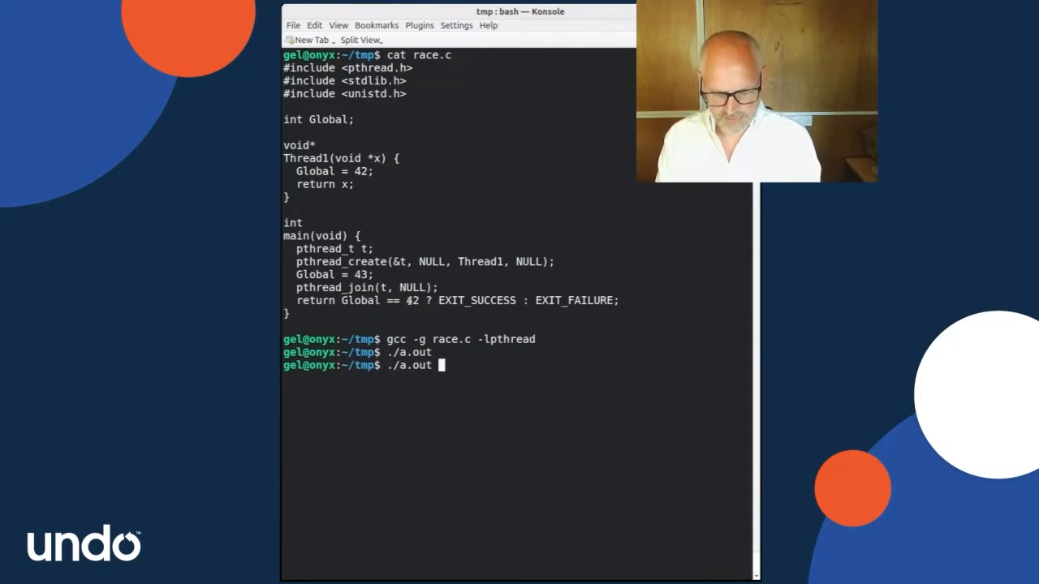
pyautogui.write('; echo $?')
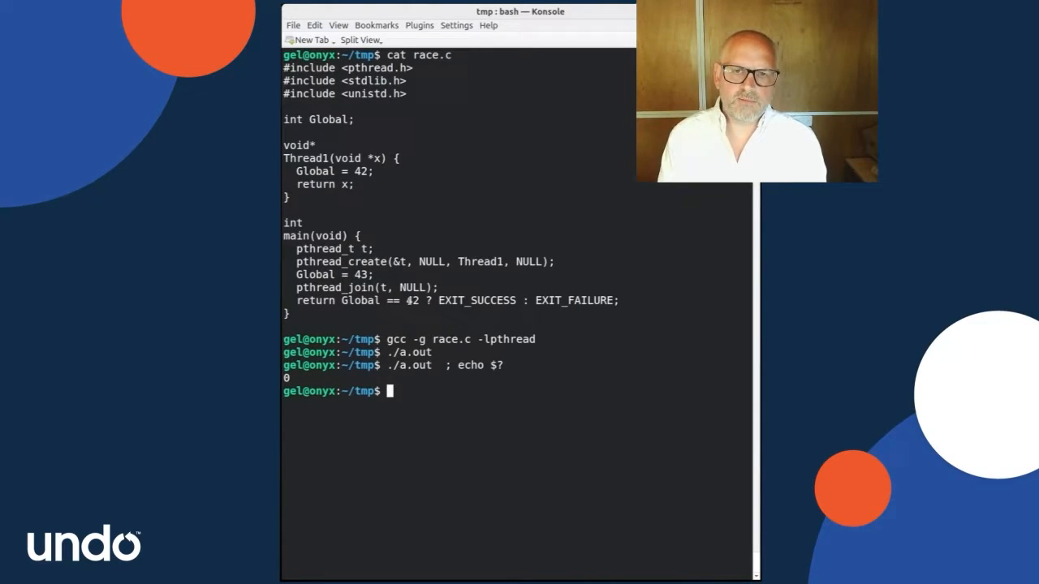
# Step: Run ./a.out in a while loop echoing an incrementing counter until it fails
pyautogui.write('while')
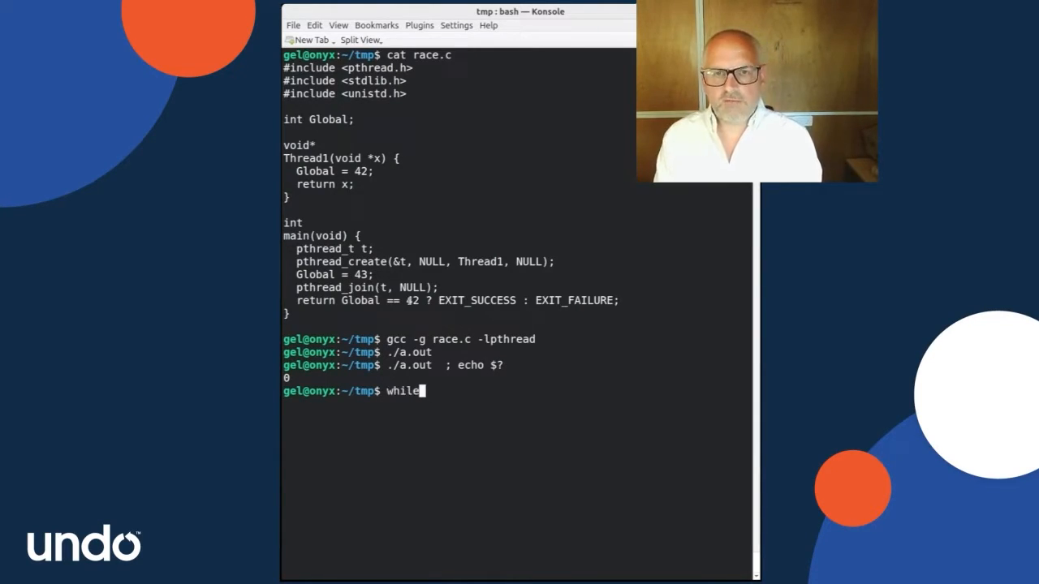
pyautogui.write('./a.out ; do echo')
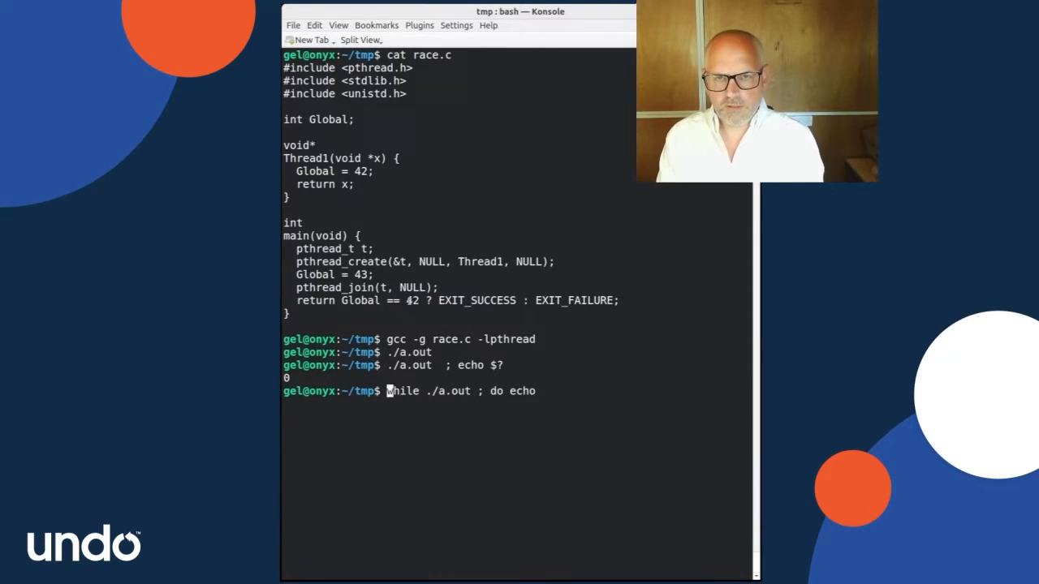
pyautogui.write('i=0 ;')
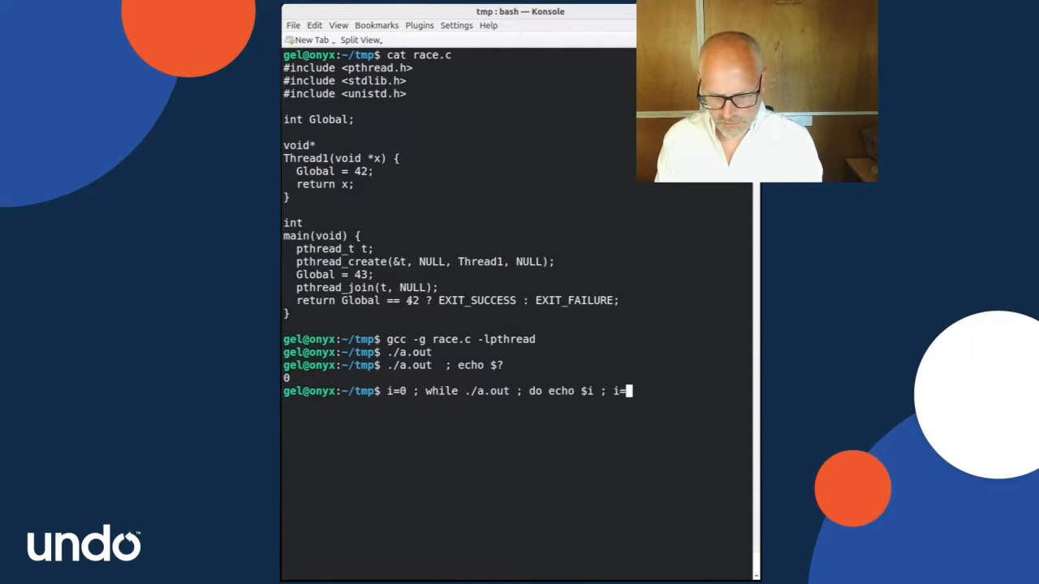
pyautogui.write('$(($i')
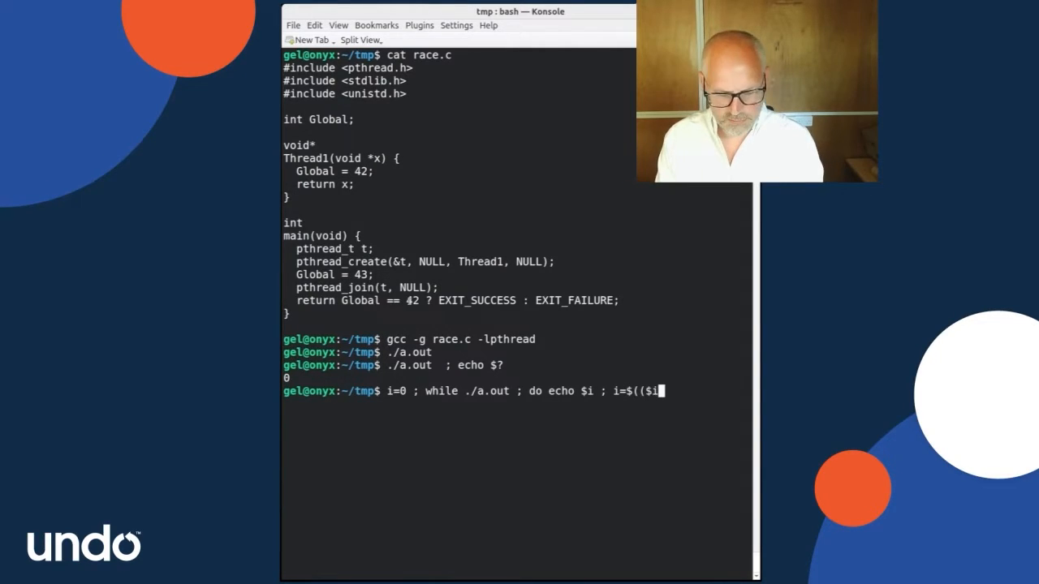
pyautogui.write('+1)) ; don')
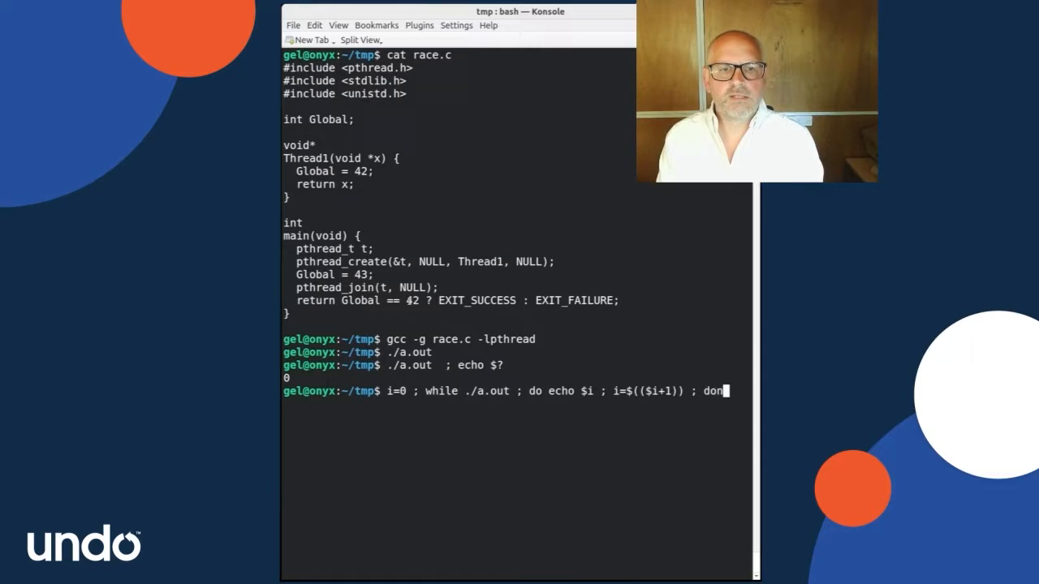
pyautogui.press('Return')
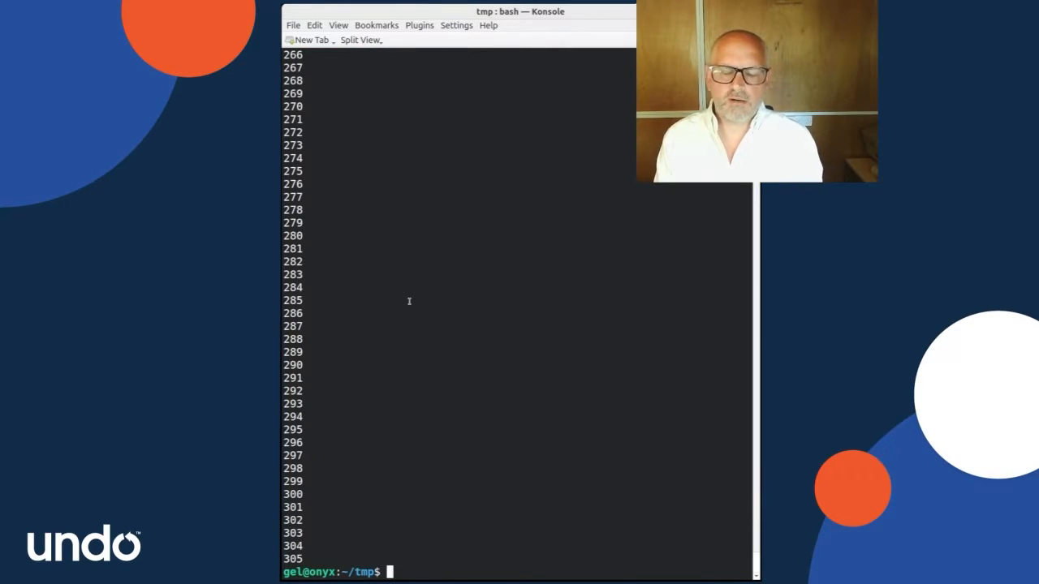
pyautogui.write('i=0 ; while ./a.out ; do echo $i ; i=$(($i+1)) ; done')
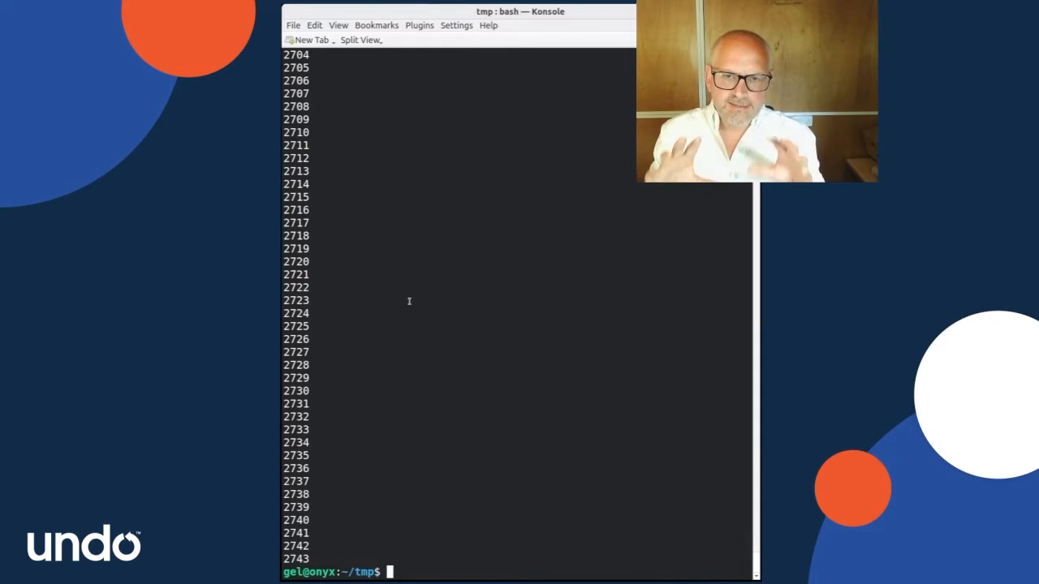
# Step: Rebuild race.c with gcc -g -fsanitize=thread -lpthread
pyautogui.write('i=0 ; while ./a.out ; do echo $i ; i=$(($i+1)) ; done')
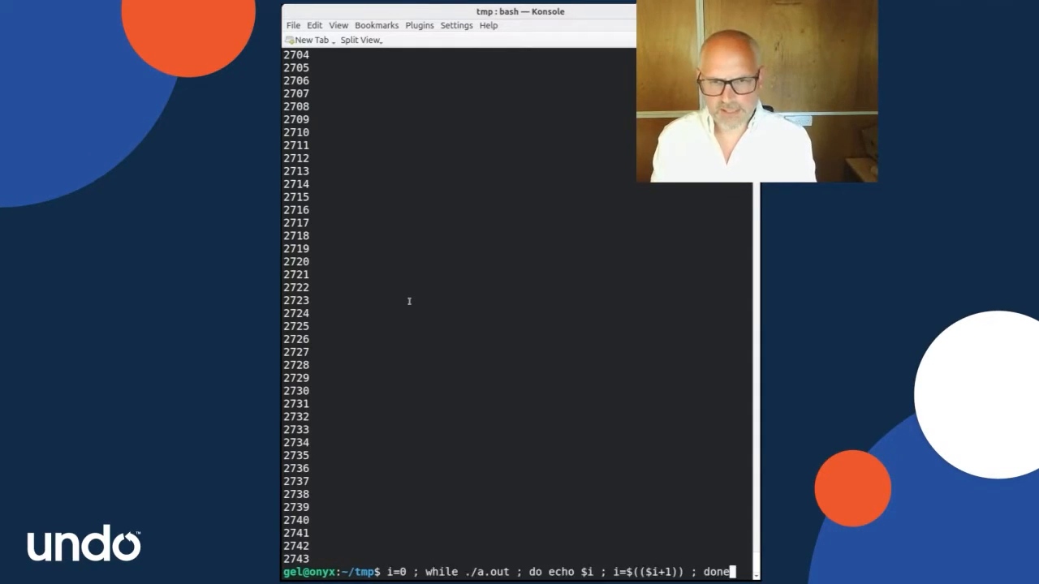
pyautogui.write('gcc -g race.c -lpthread')
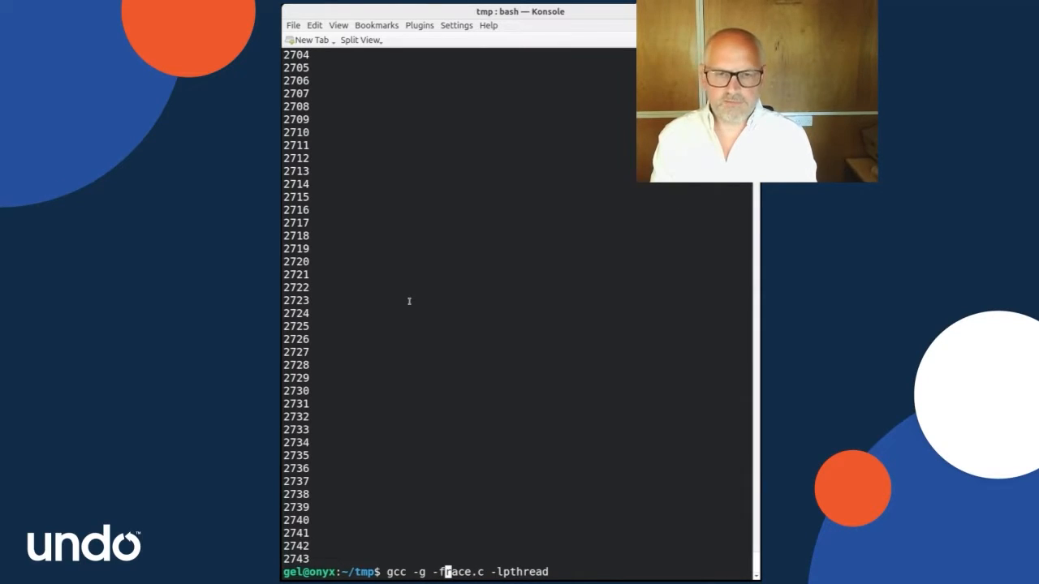
pyautogui.write('sanitize')
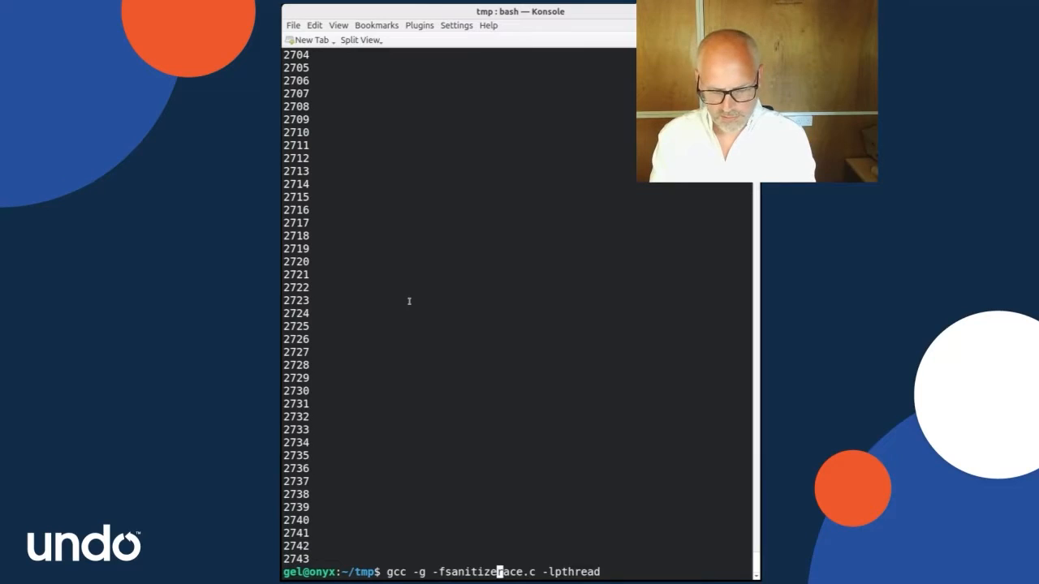
pyautogui.write('=thread')
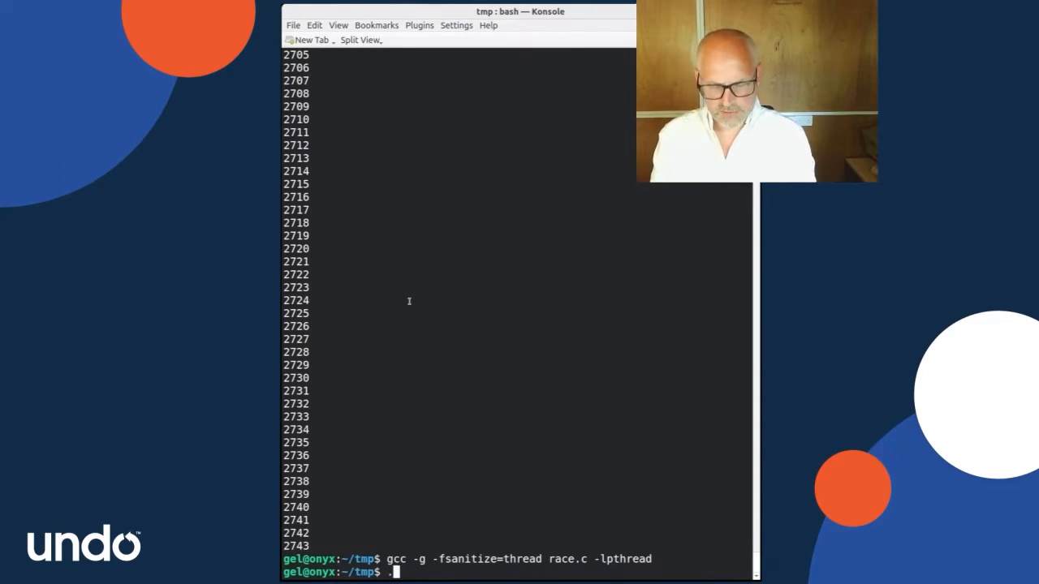
# Step: Run ./a.out twice and rerun the counting loop until TSan reports the race at race.c:17
pyautogui.write('./a.out')
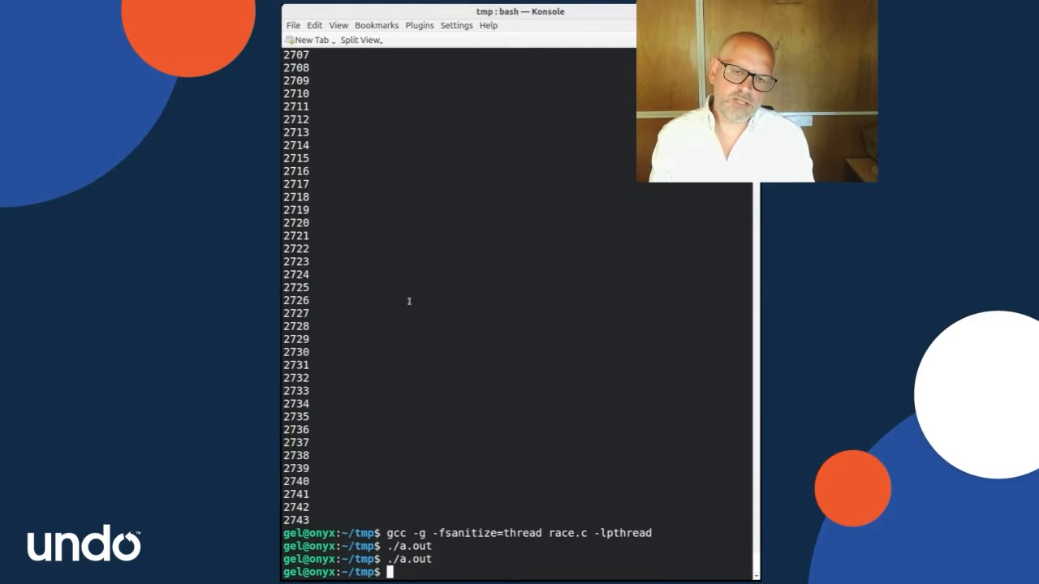
pyautogui.write('./a.out')
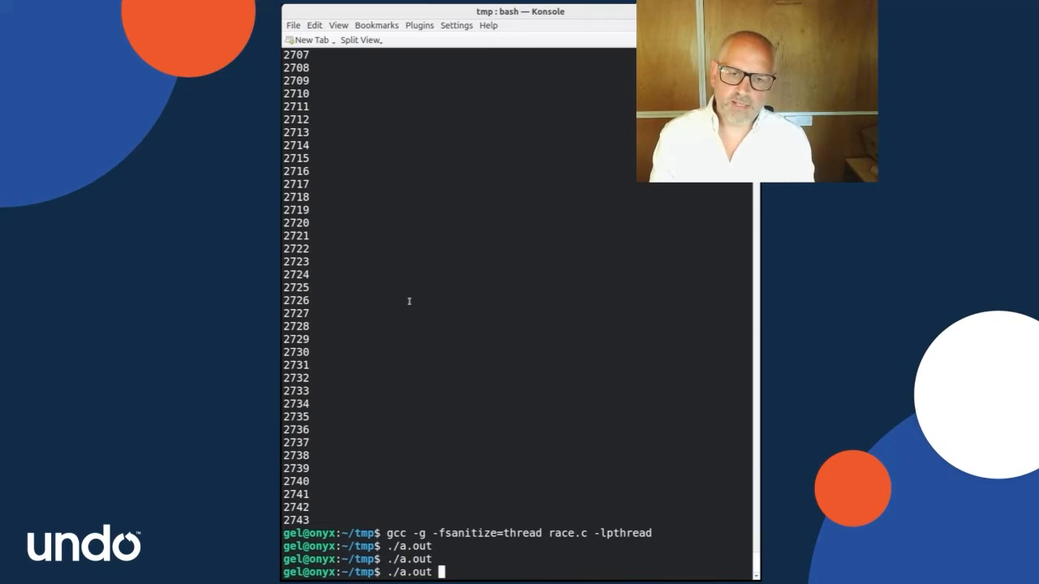
pyautogui.write('i=0 ; while ./a.out ; do echo $i ; i=$(($i+1)) ; done')
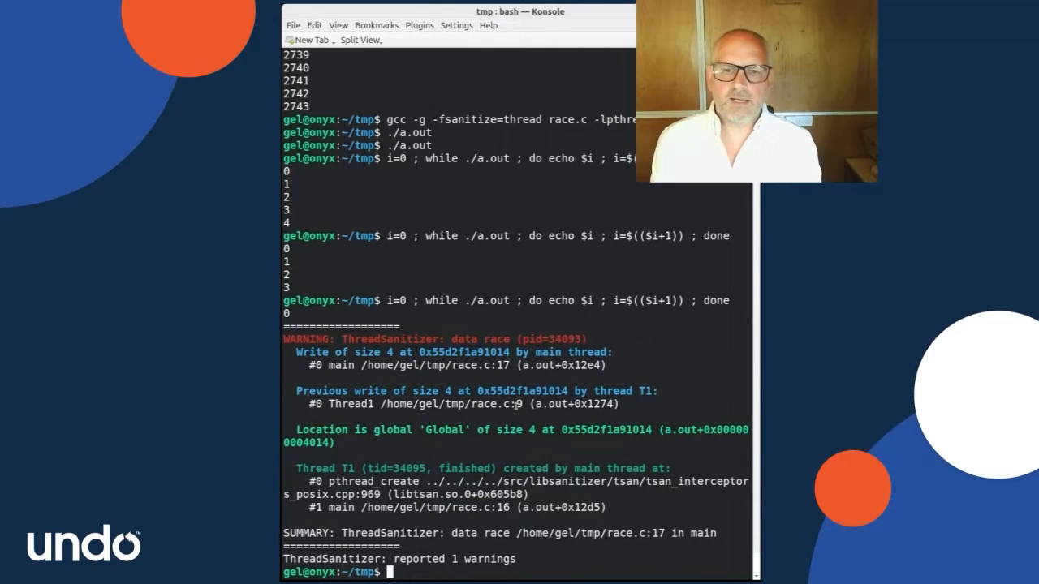
# Step: List the directory and page through simple_race.c with less
pyautogui.write('ls -lth | head')
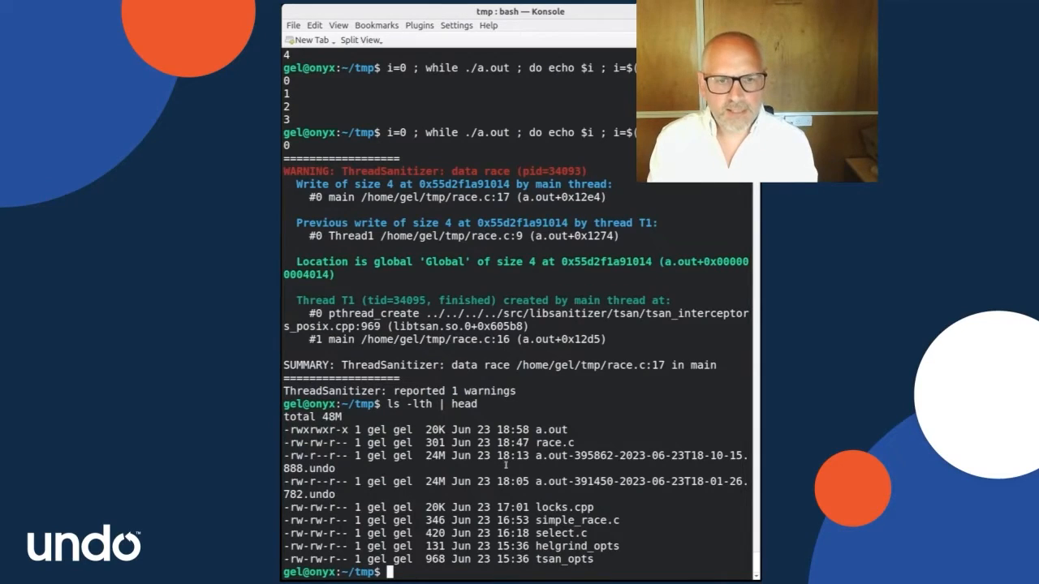
pyautogui.write('less im')
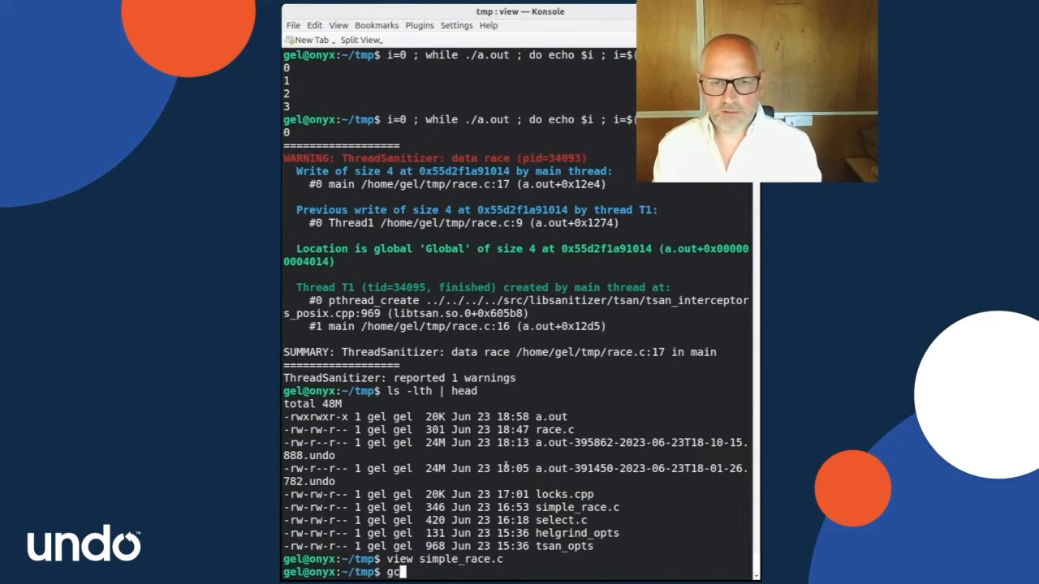
# Step: Build simple_race.c with -fsanitize=thread and run it twice for the Thread1/Thread2 race report
pyautogui.write('cc -g -')
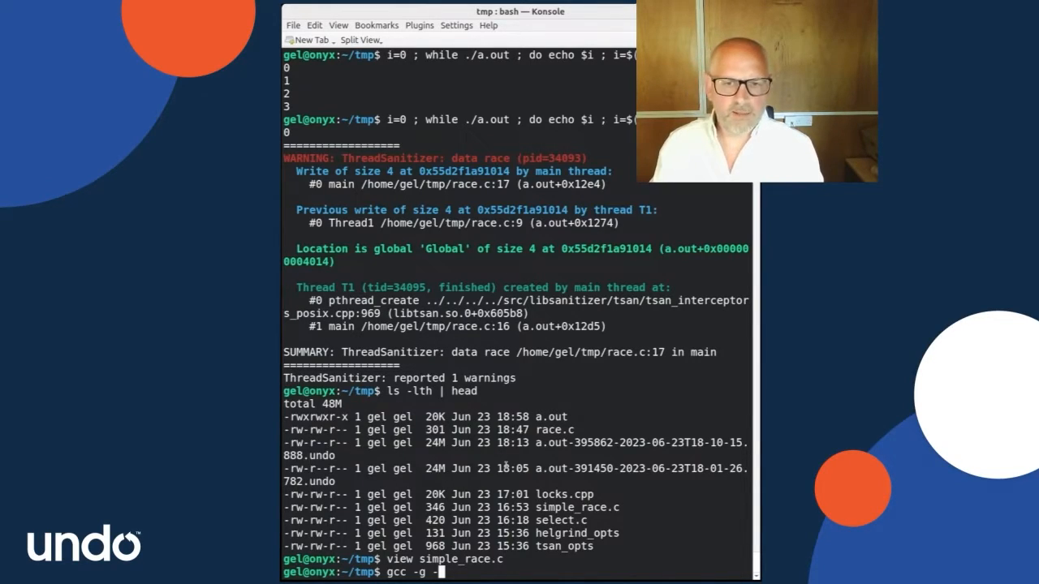
pyautogui.write('s')
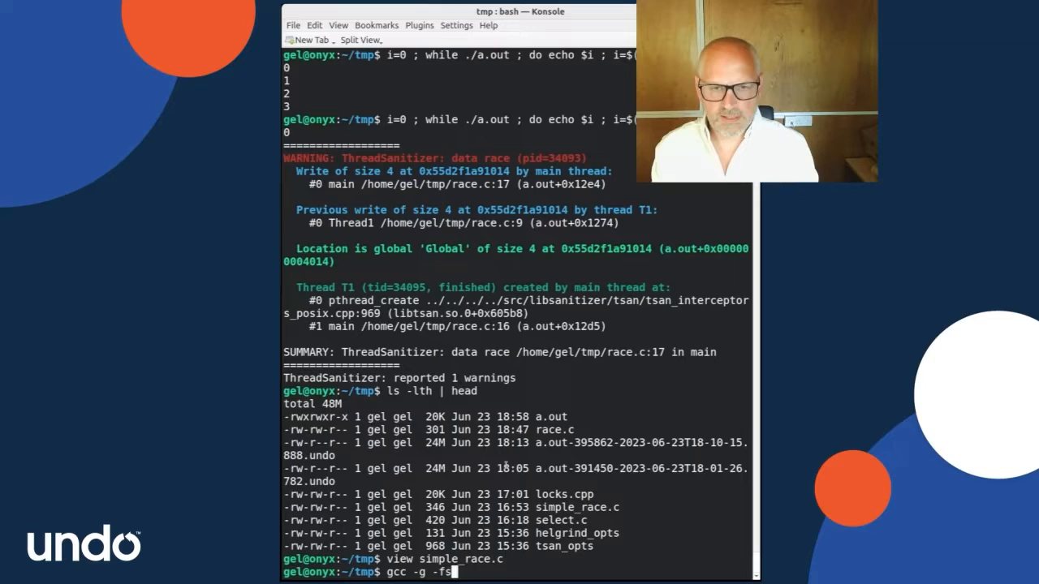
pyautogui.write('anitize=thread')
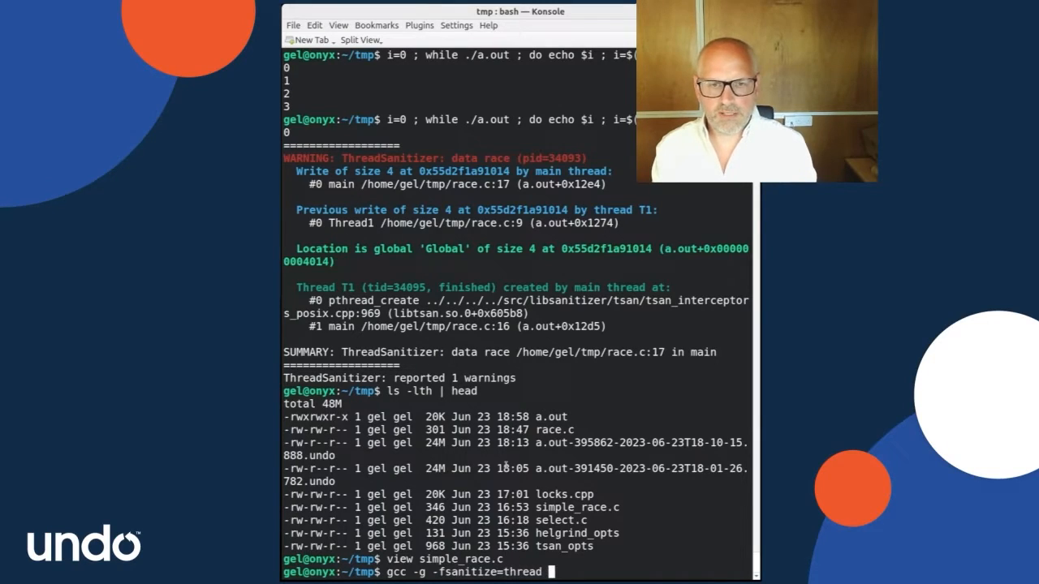
pyautogui.press('Return')
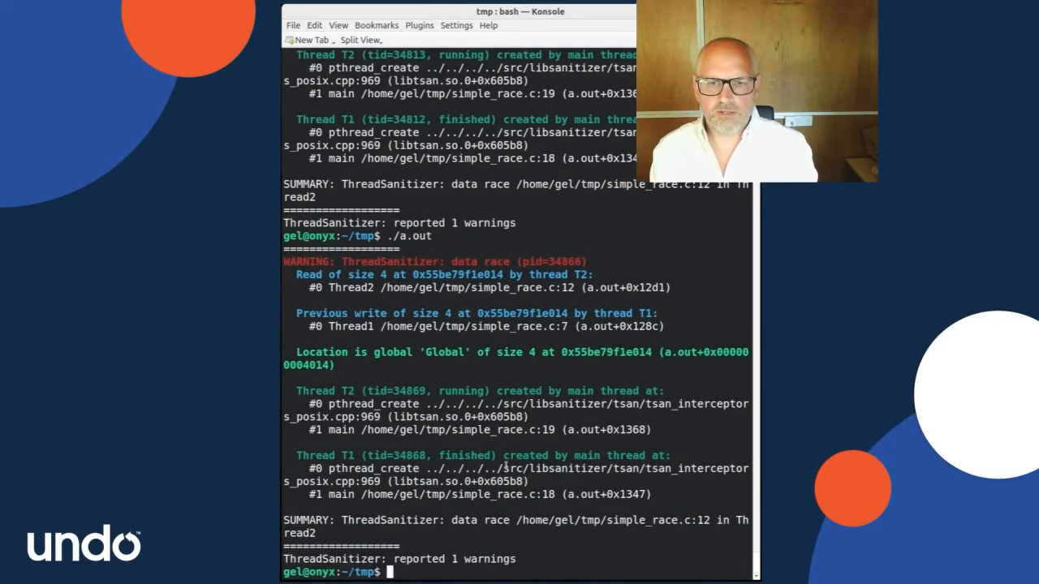
pyautogui.press('Return')
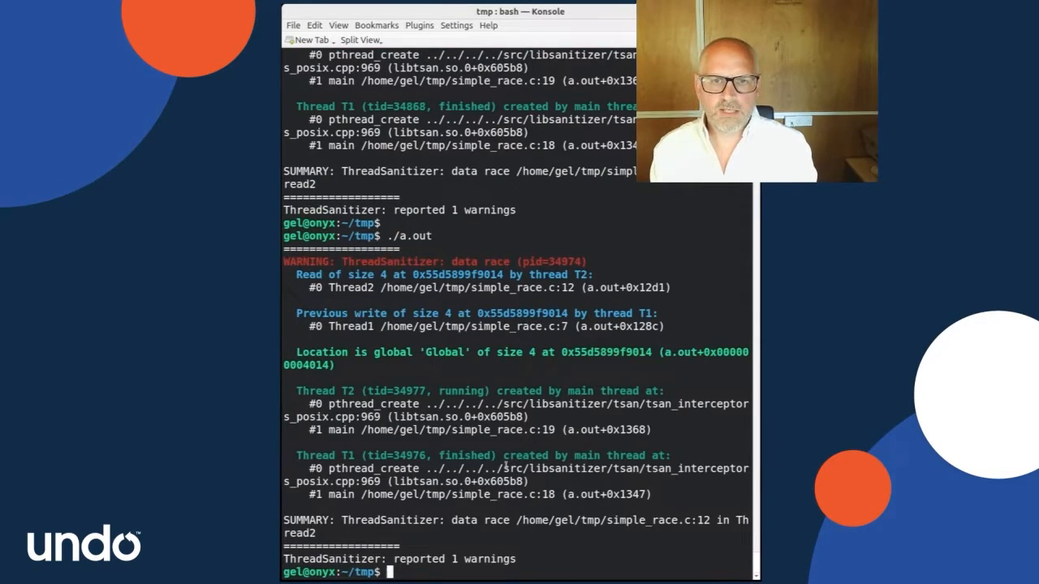
pyautogui.scroll(-3)
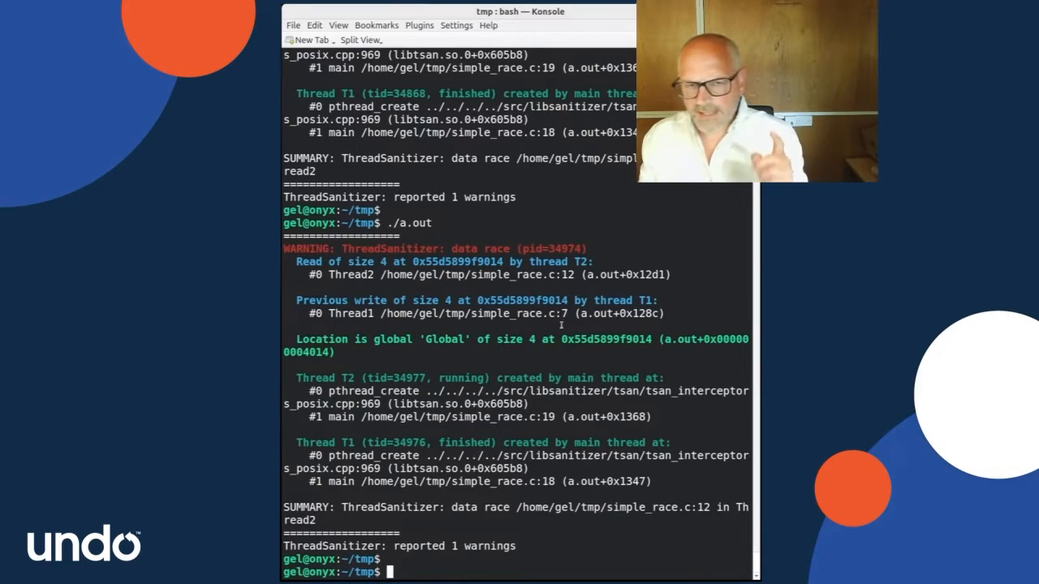
# Step: Print race.c, edit it in vim and insert usleep(100000); before Global = 43
pyautogui.write('cat race.c')
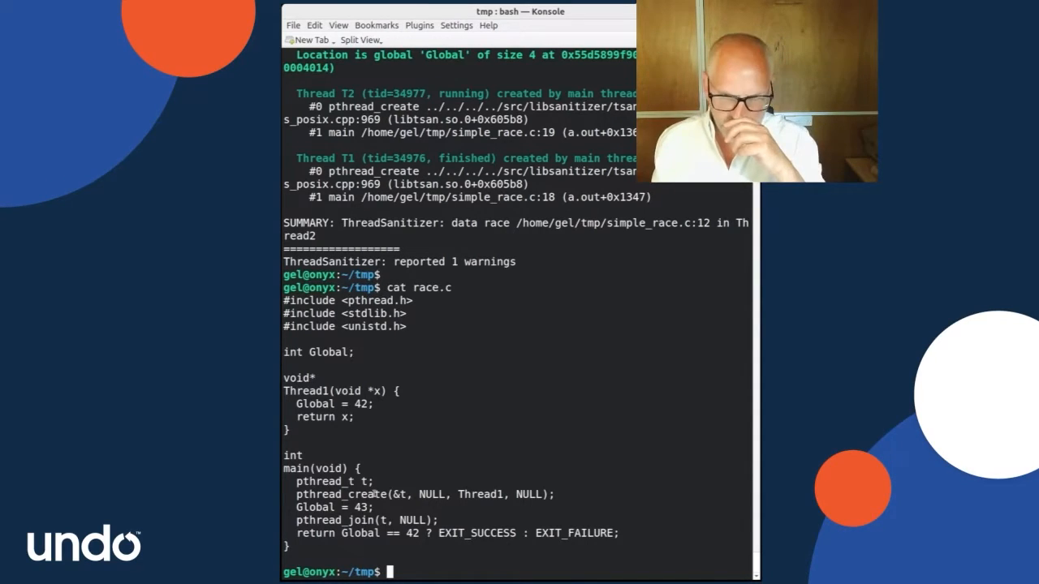
pyautogui.write('vim')
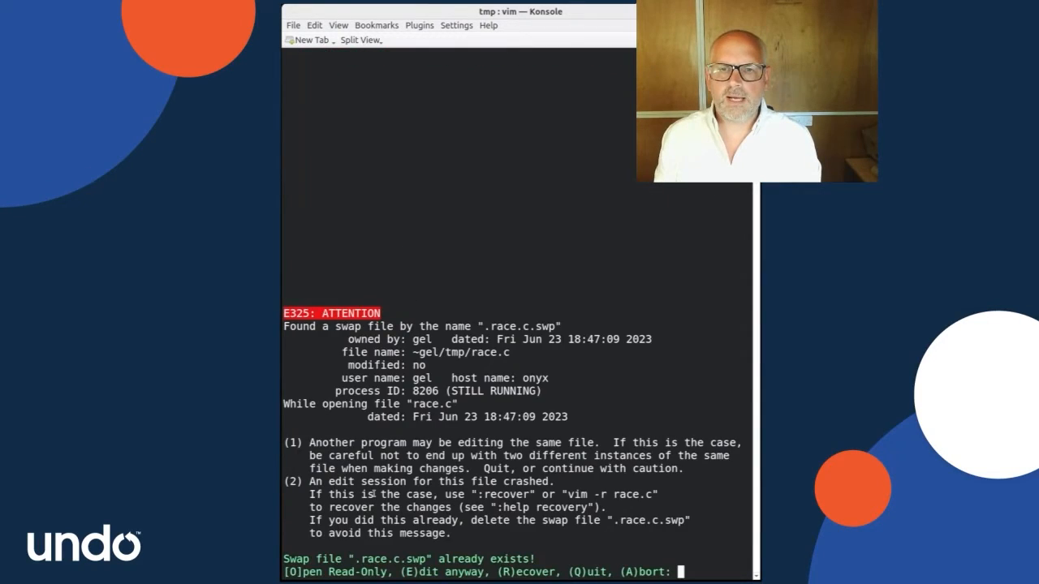
pyautogui.press('e')
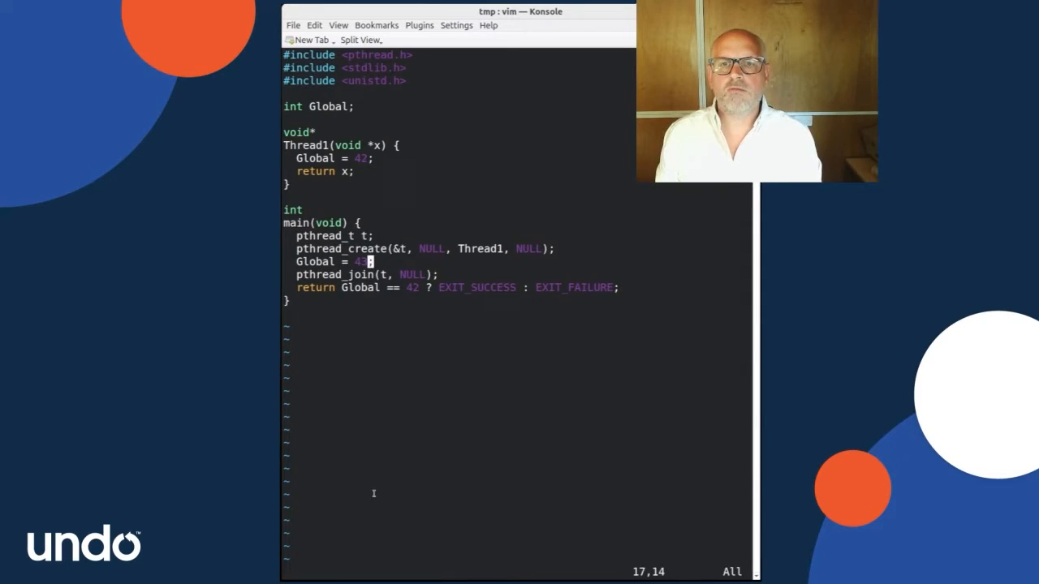
pyautogui.write('usleep(')
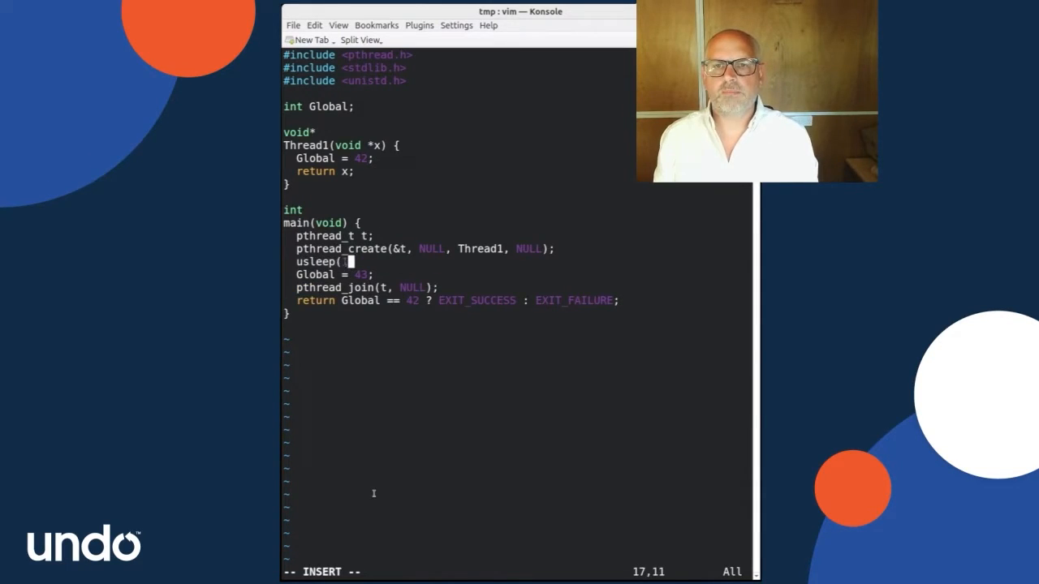
pyautogui.write('100000')
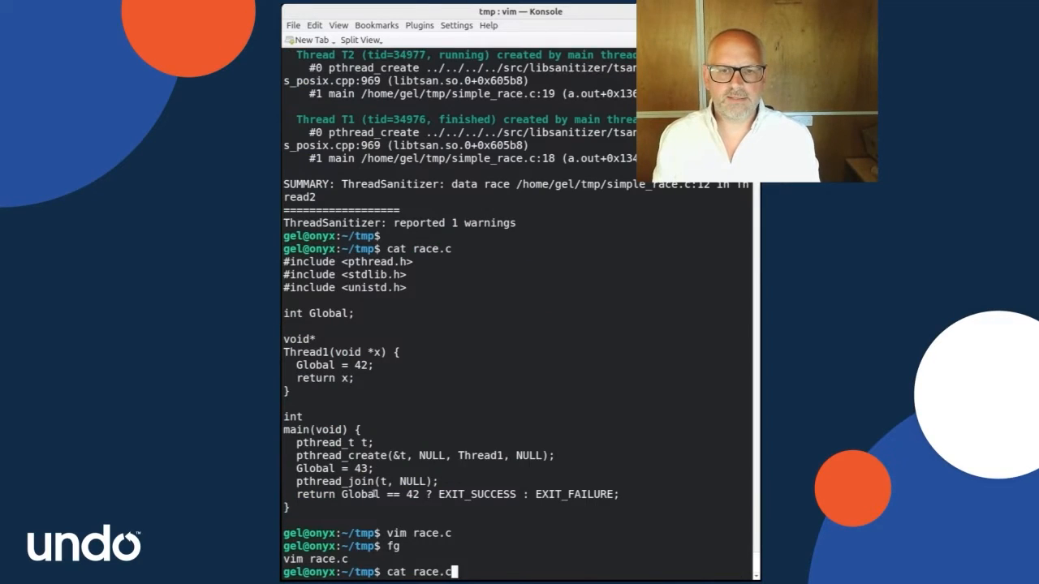
pyautogui.write('gcc -g -fsanitize=thread simple_race.c')
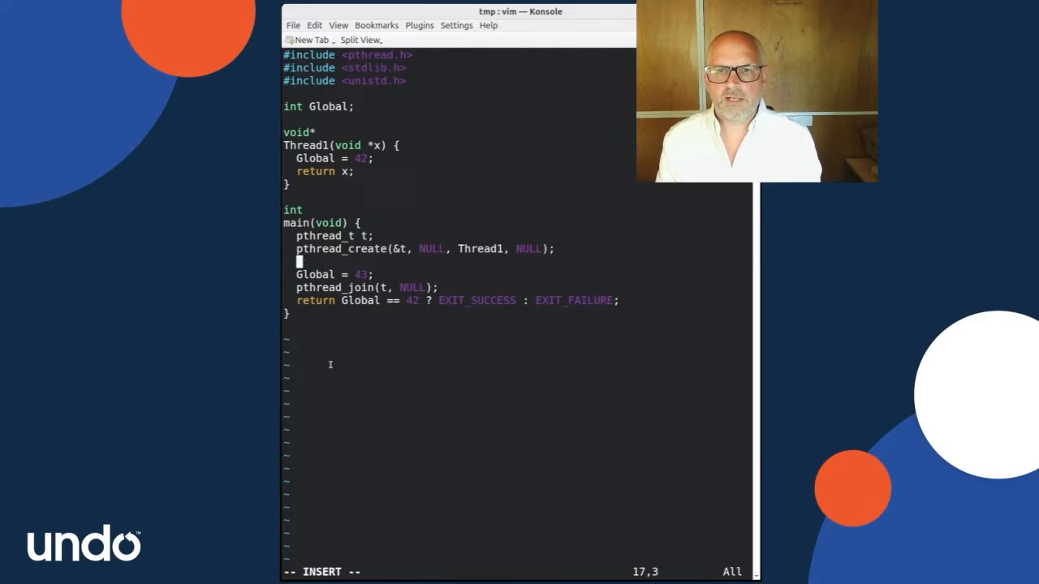
# Step: Replace the sleep with for(int i = 0; i < 1000000; ...) then rebuild with TSan and rerun
pyautogui.write('for(int i =')
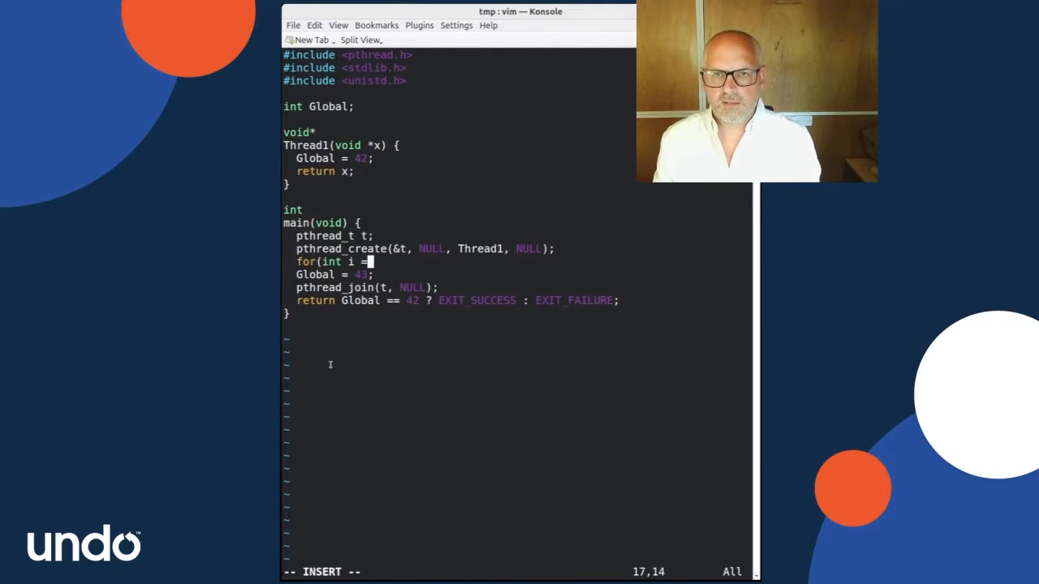
pyautogui.write('0; i < 10')
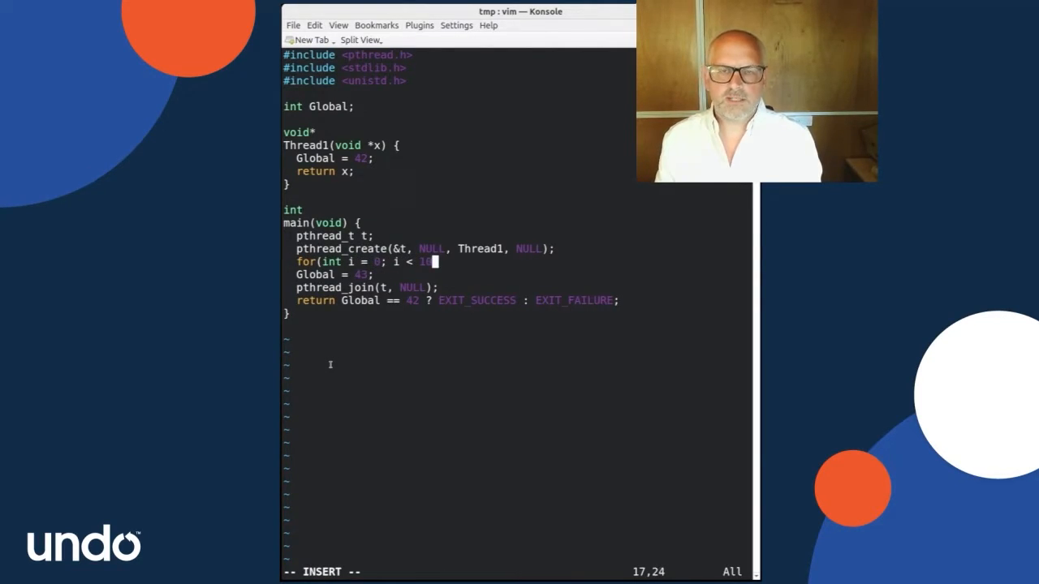
pyautogui.write('00000')
pyautogui.write('fg')
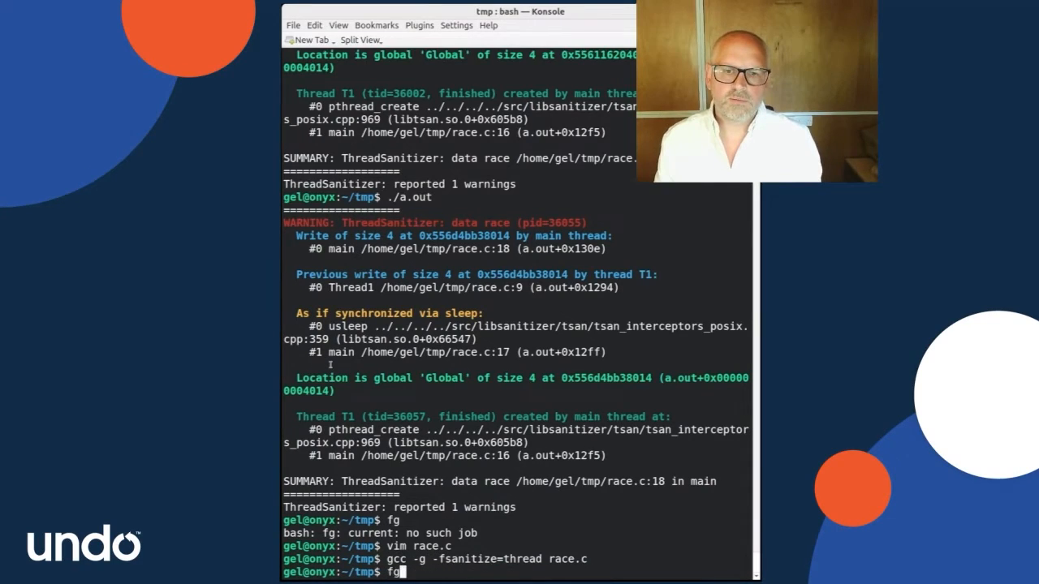
pyautogui.press('Return')
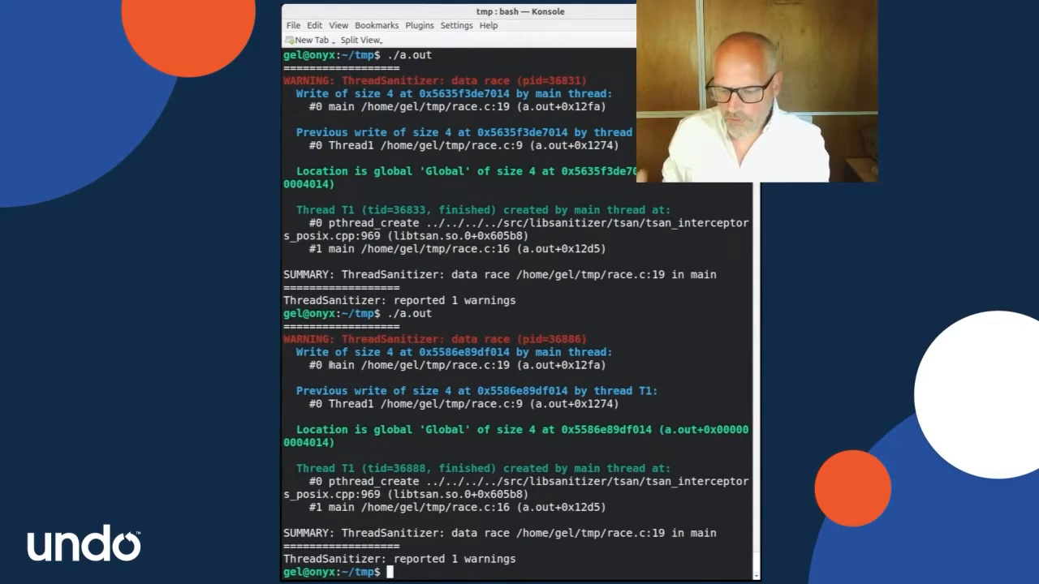
# Step: View select.c from vim on simple_race.c, then suspend the editor with Ctrl+Z
pyautogui.write('vim simple_race.c')
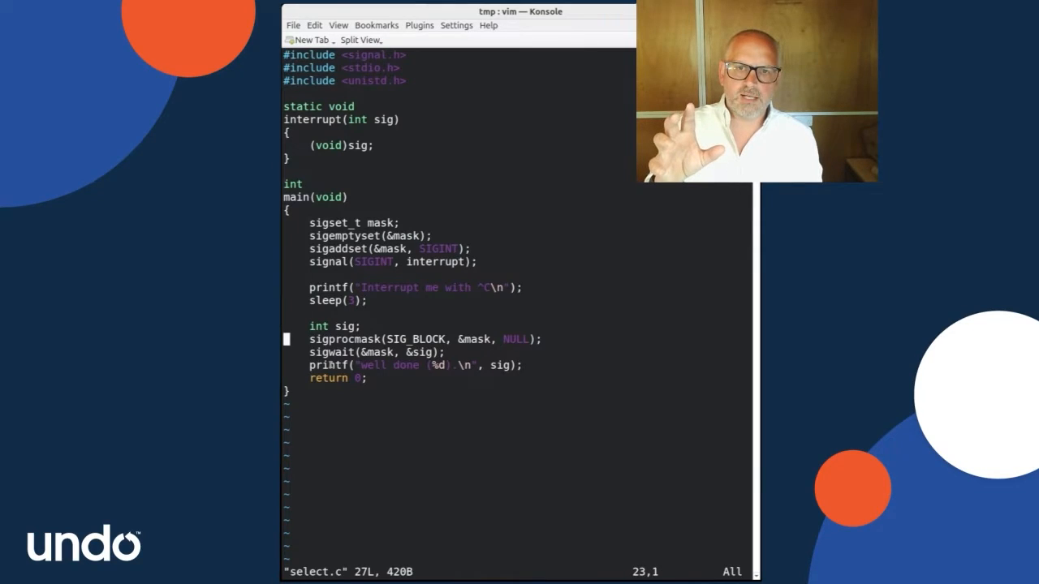
pyautogui.press('Down')
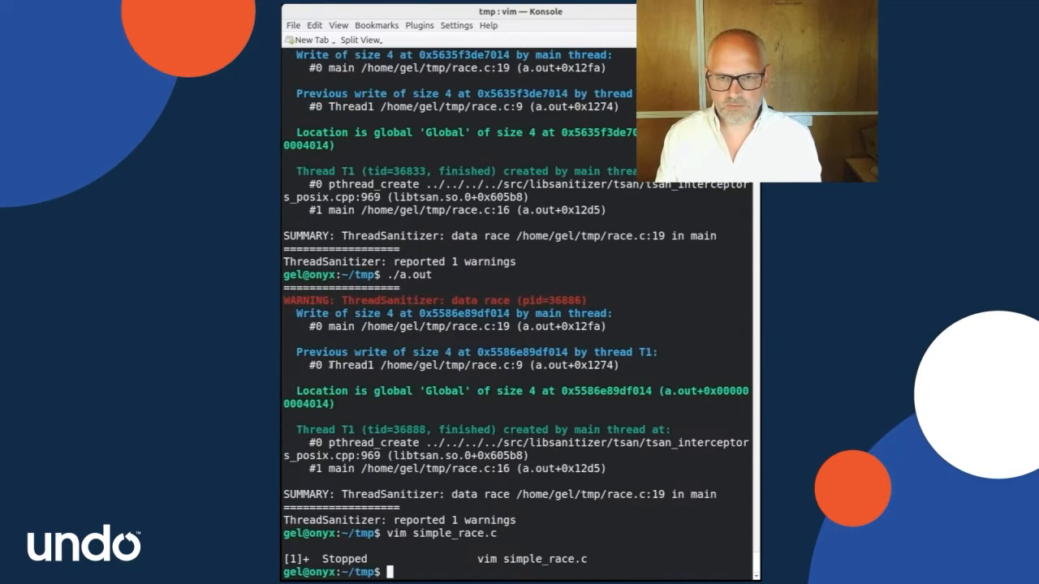
# Step: Build select.c, run it twice interrupting with Ctrl+C so it prints well done, then start vim on the notes
pyautogui.write('gcc select.c')
pyautogui.write('./a.out')
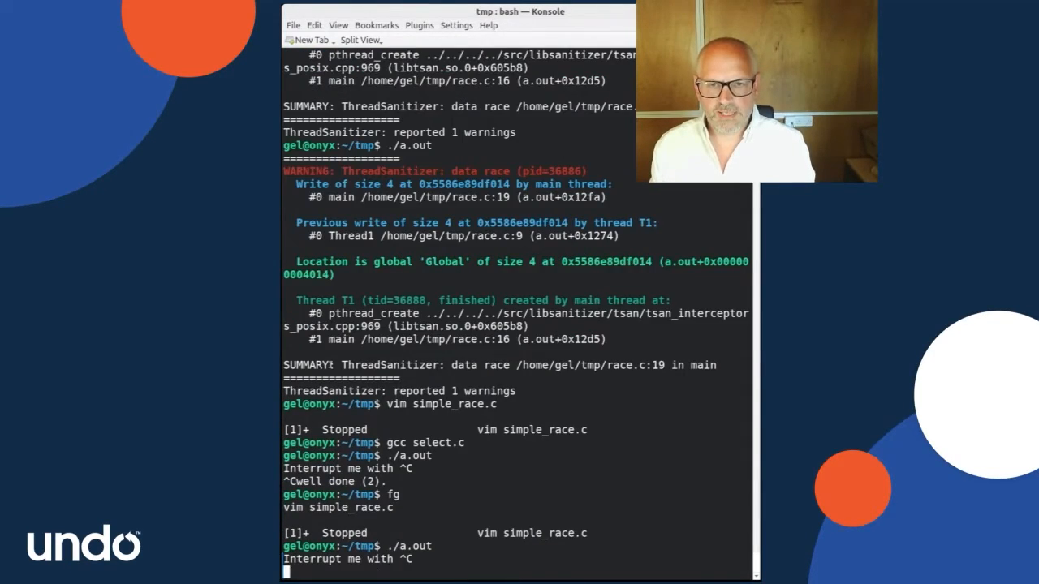
pyautogui.press('ctrl+c')
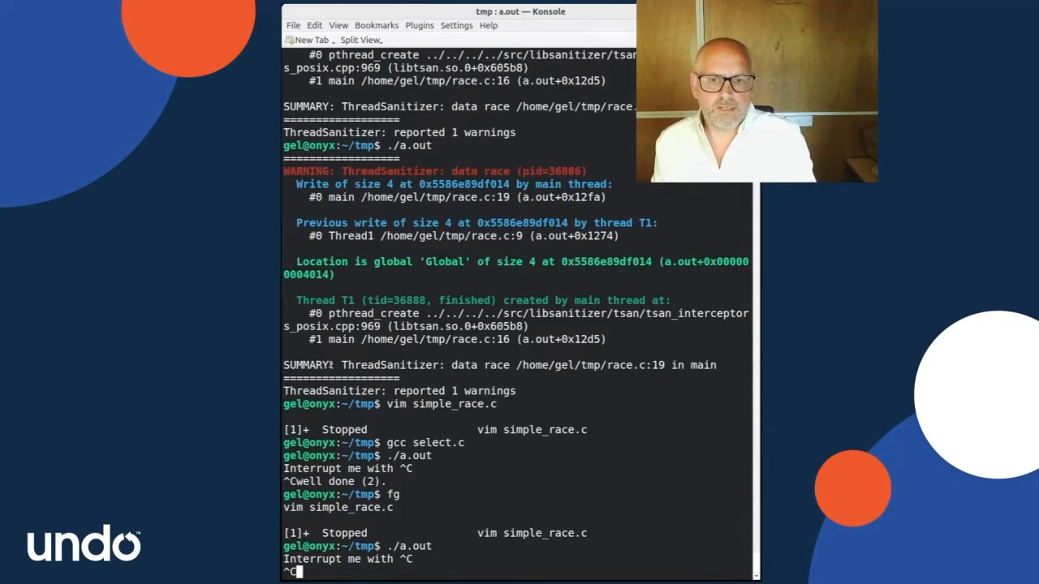
pyautogui.press('ctrl+c')
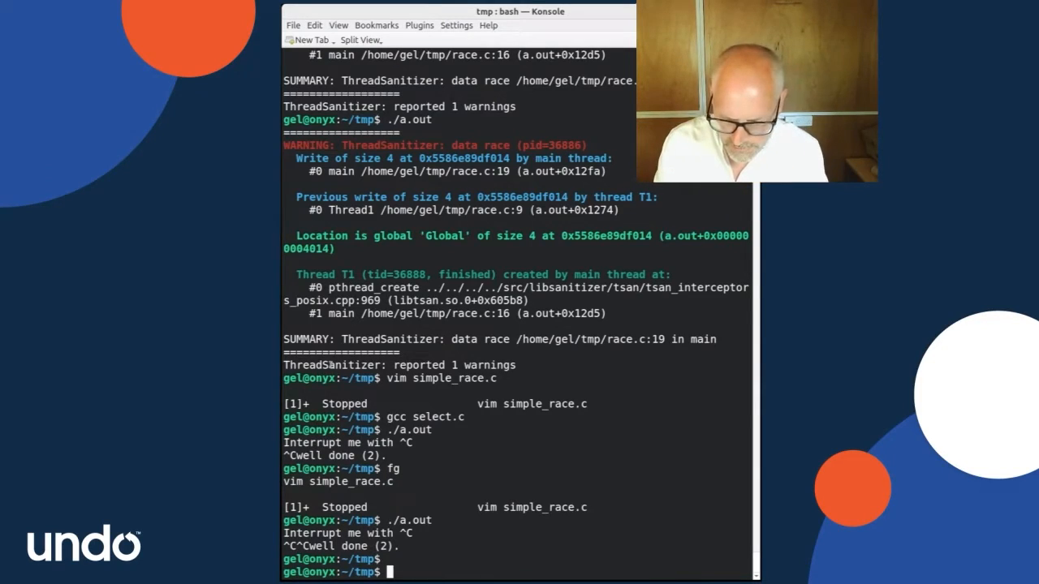
pyautogui.write('v')
pyautogui.write(':set nowrap')
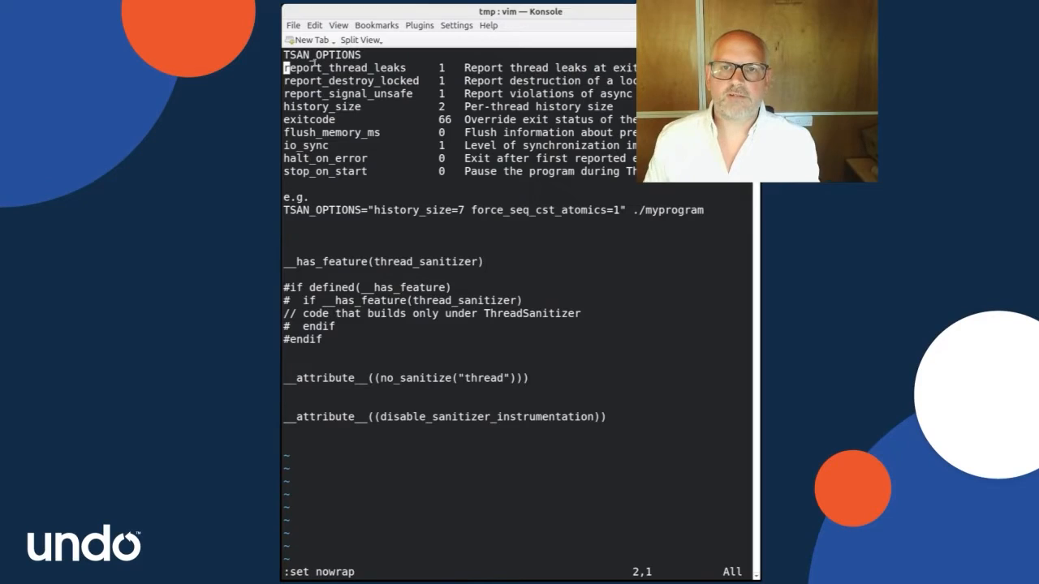
pyautogui.press('j')
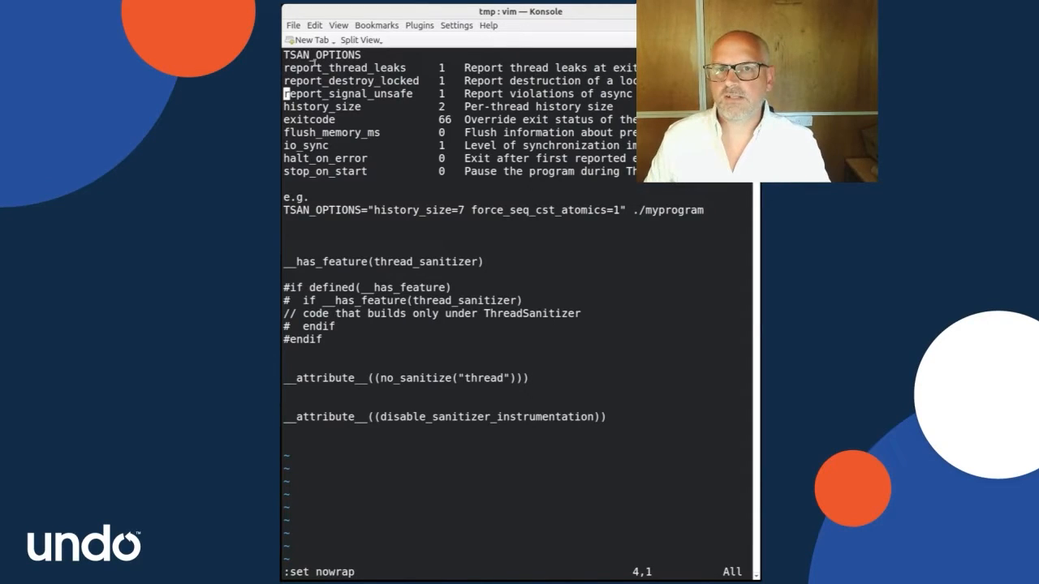